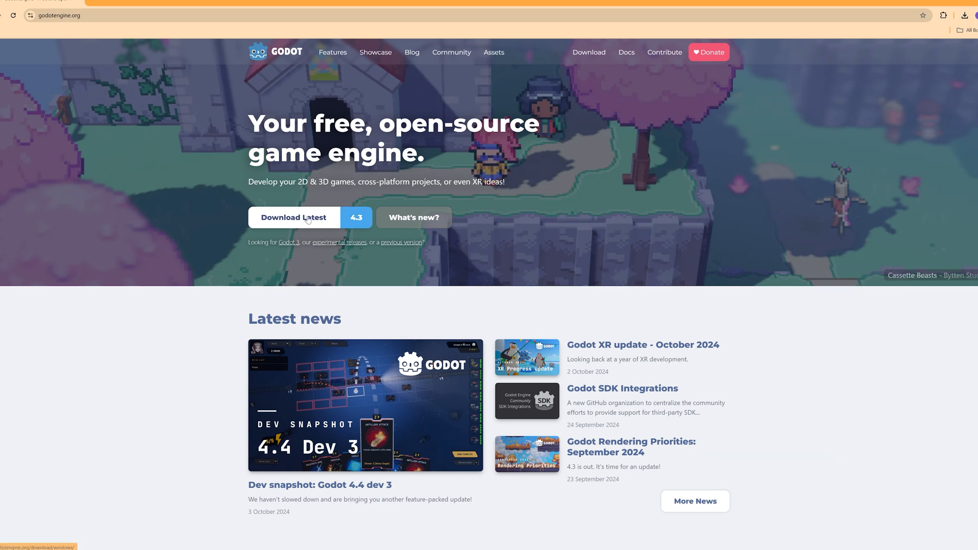
Download Godot Engine 4.3 for Windows from godotengine.org and view its Steam store page.
click(294, 219)
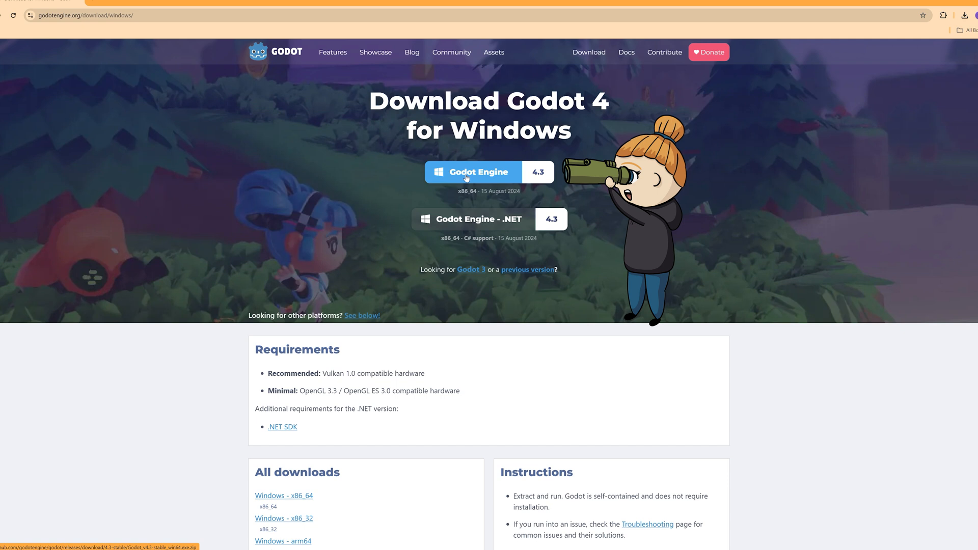
click(472, 171)
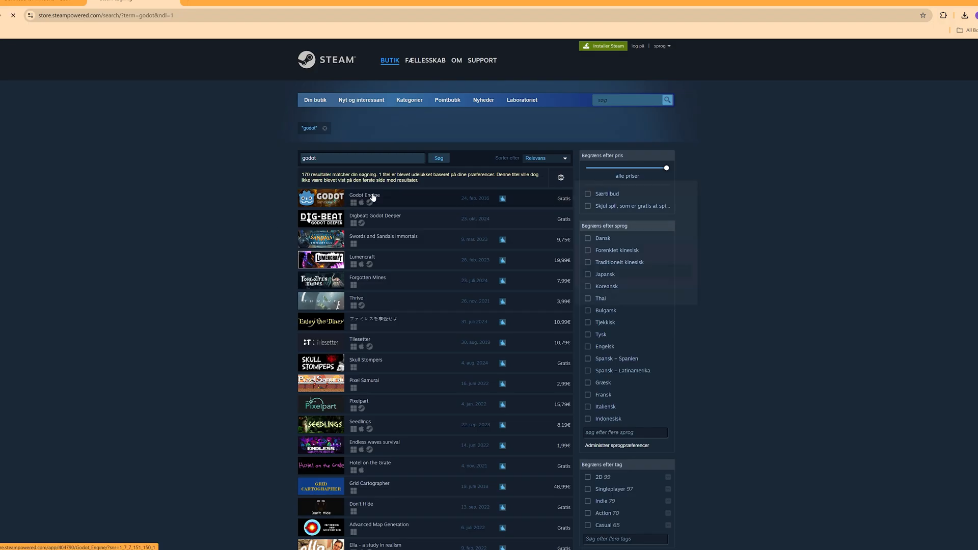
click(364, 194)
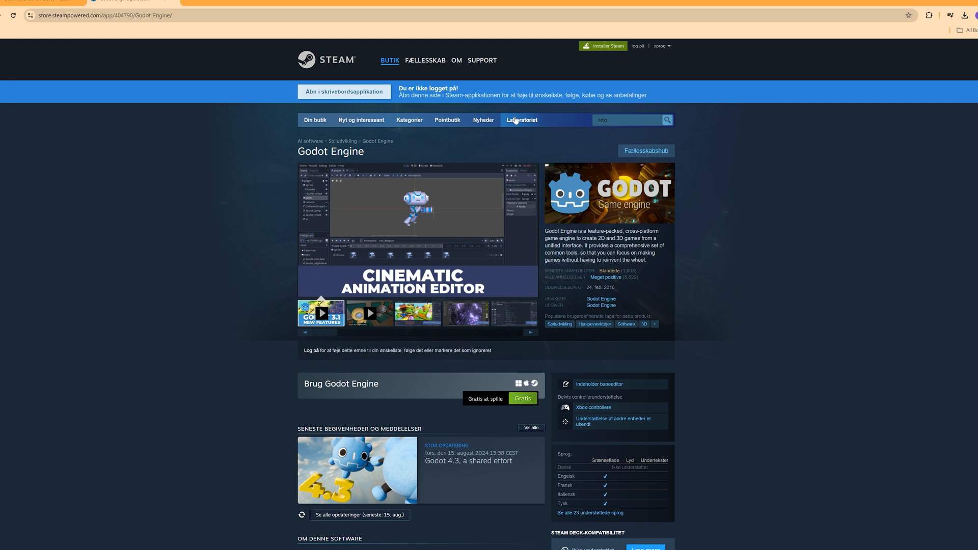
mouse_move(104, 209)
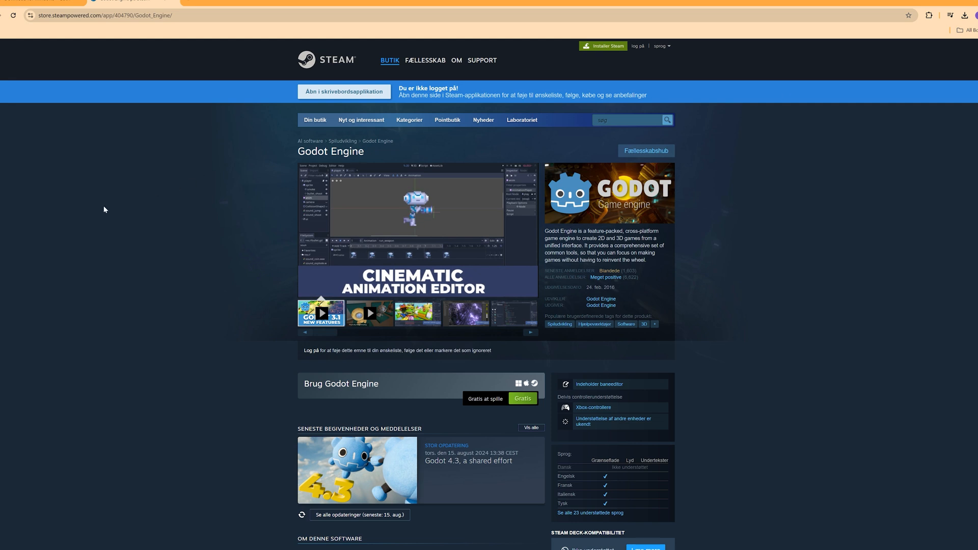
scroll(down, 3)
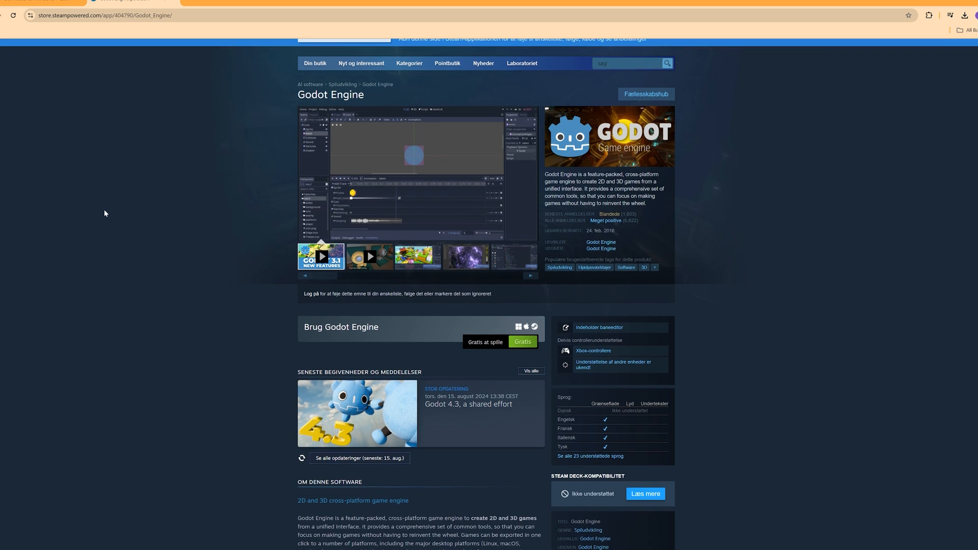
scroll(down, 3)
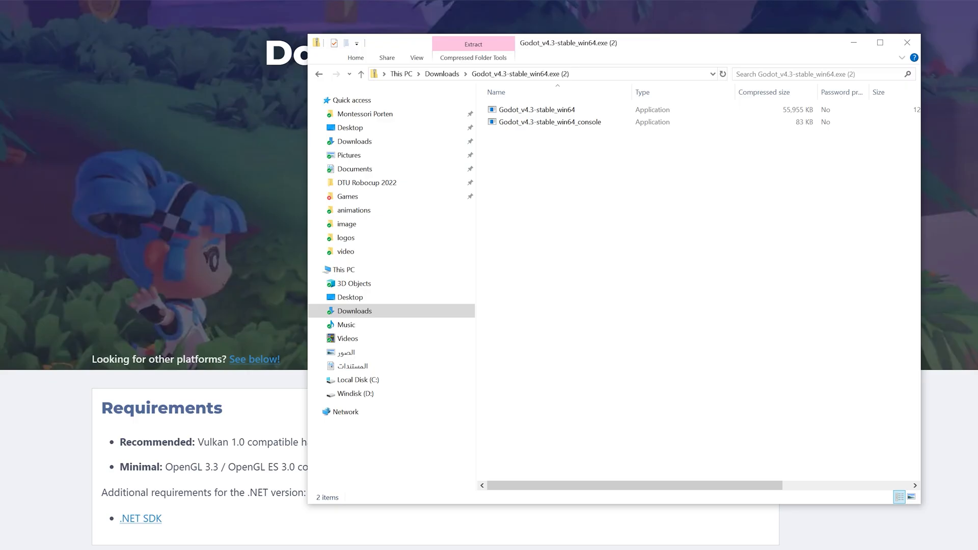
click(323, 57)
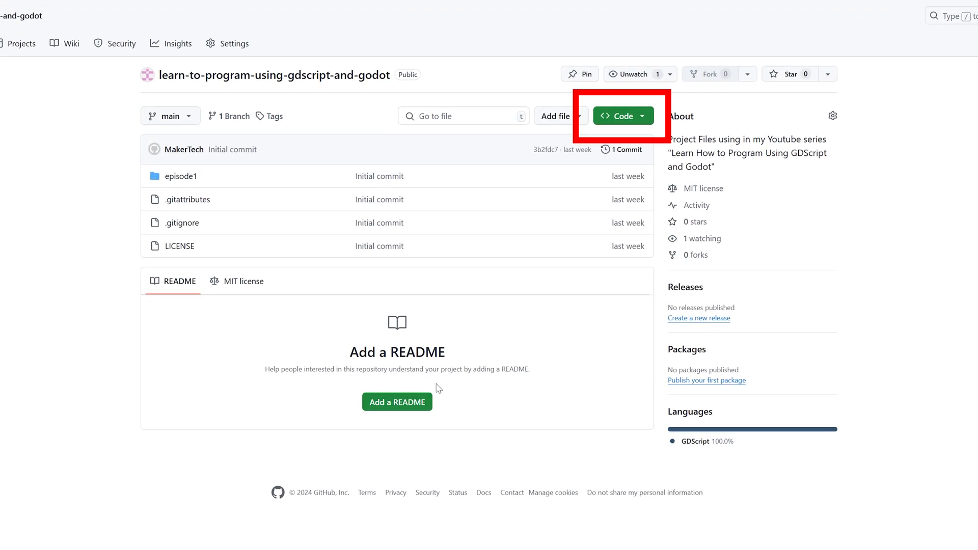
Download the learn-to-program-using-gdscript-and-godot repository as a ZIP via the Code menu and view it in File Explorer.
click(622, 116)
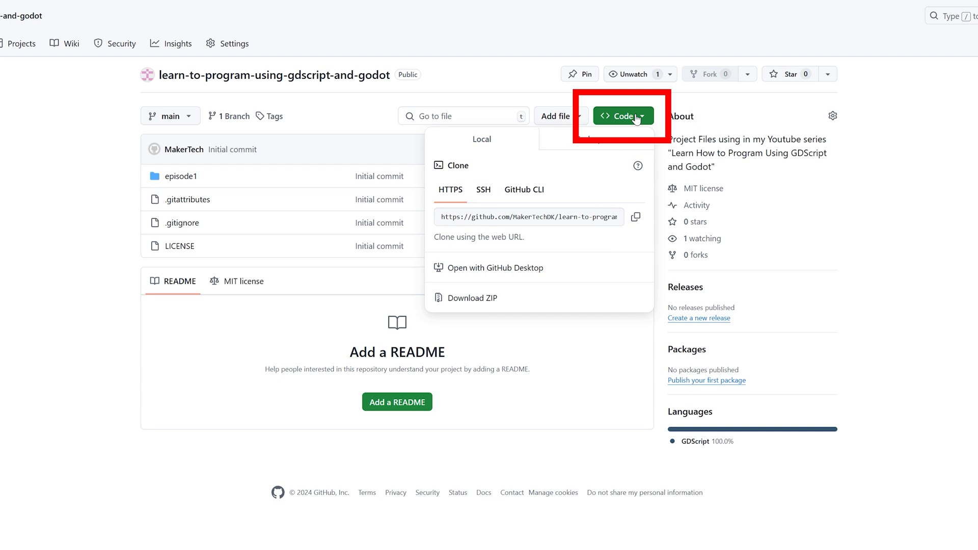
mouse_move(471, 298)
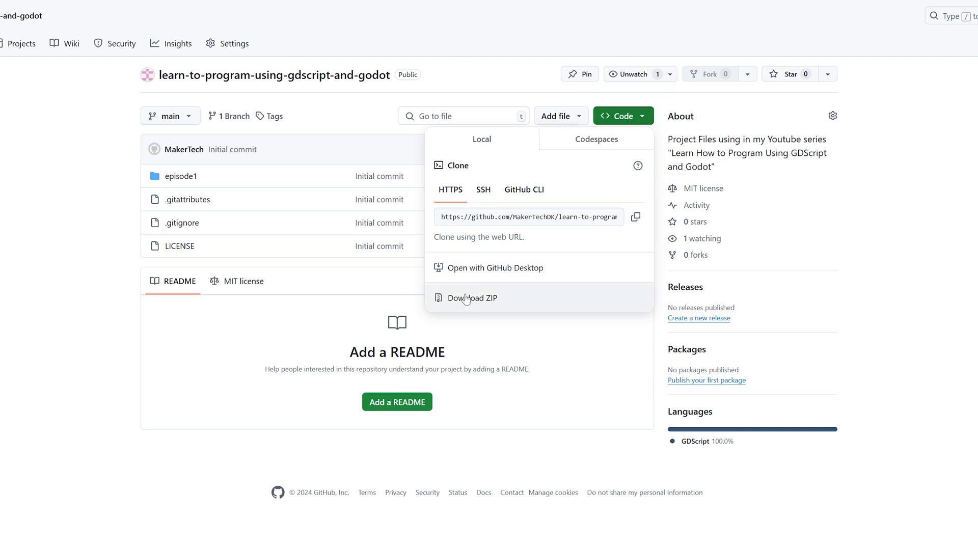
click(472, 297)
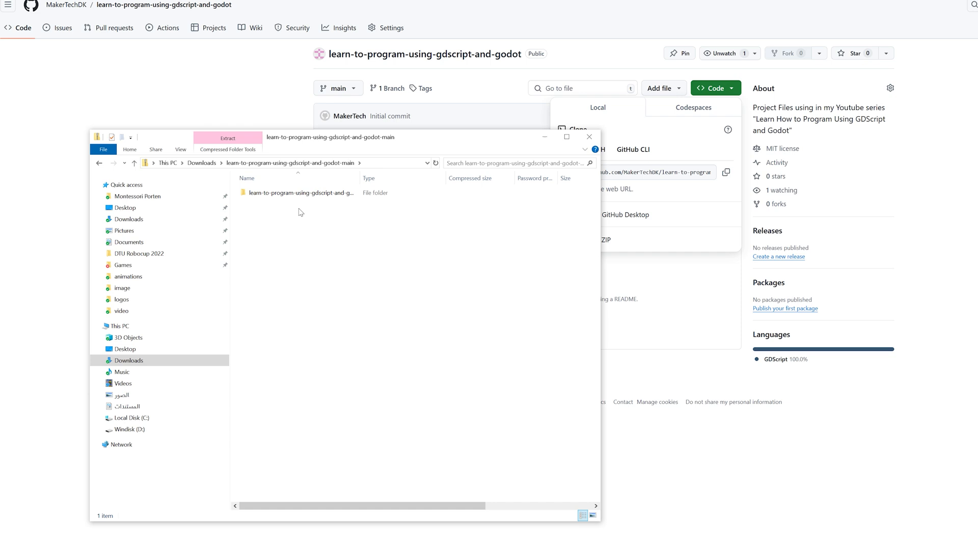
click(299, 193)
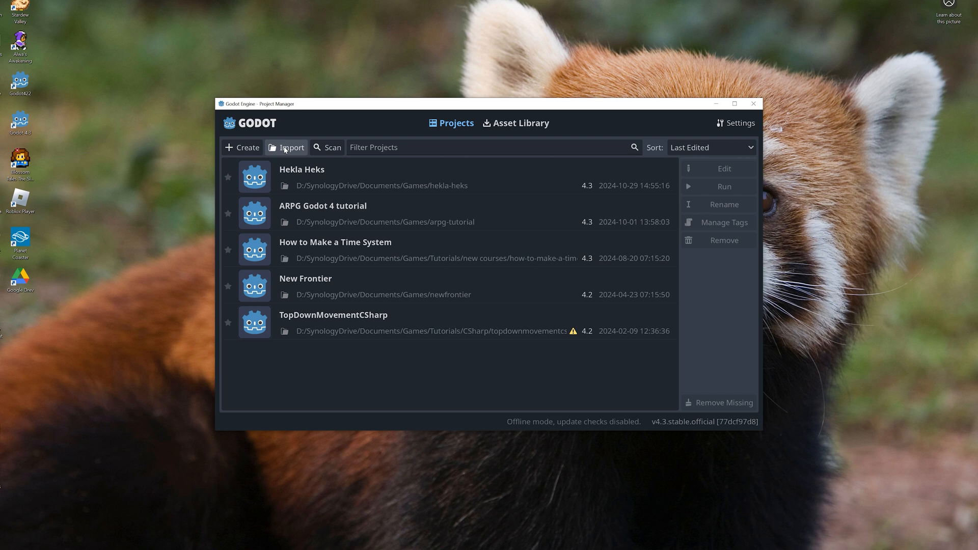
Import episode1/project.godot from the downloaded repository and open it for editing.
click(285, 147)
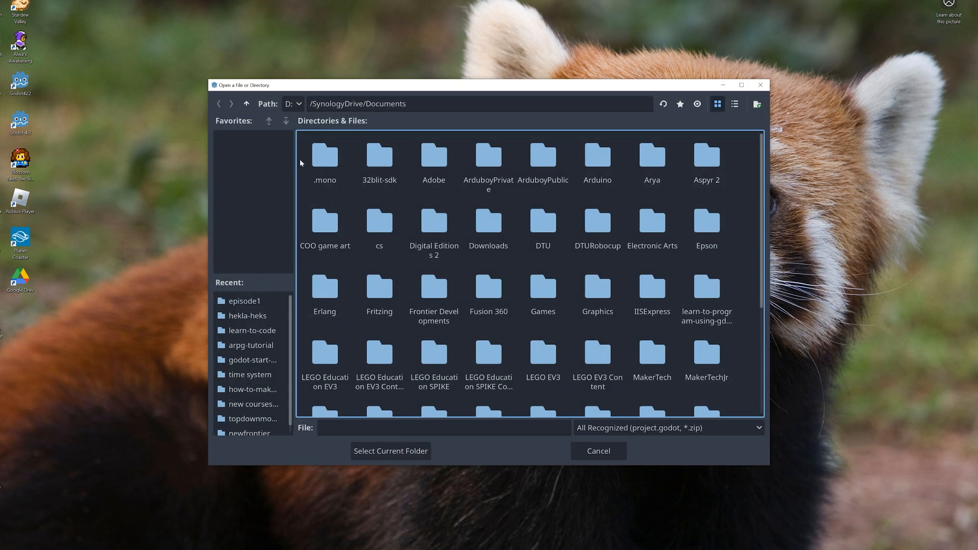
double_click(707, 291)
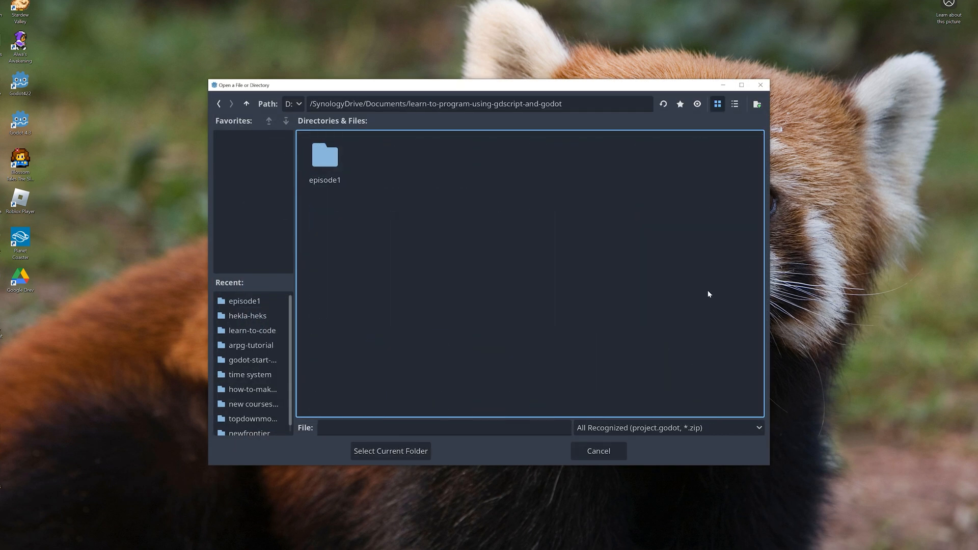
double_click(324, 159)
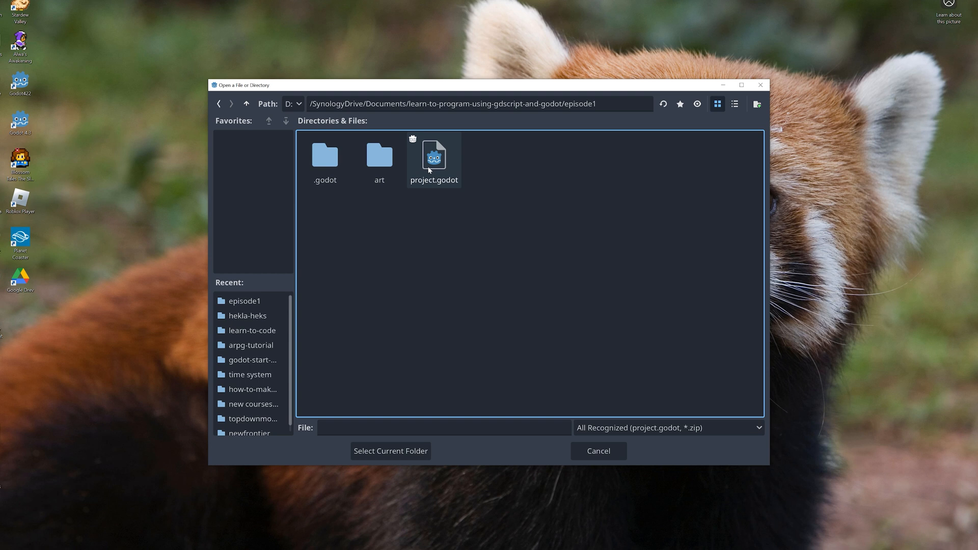
click(434, 155)
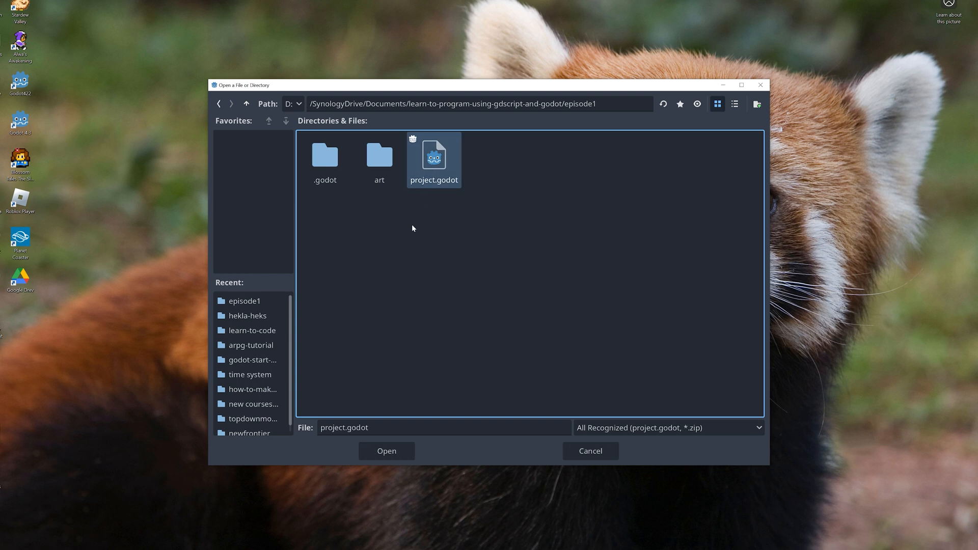
click(386, 452)
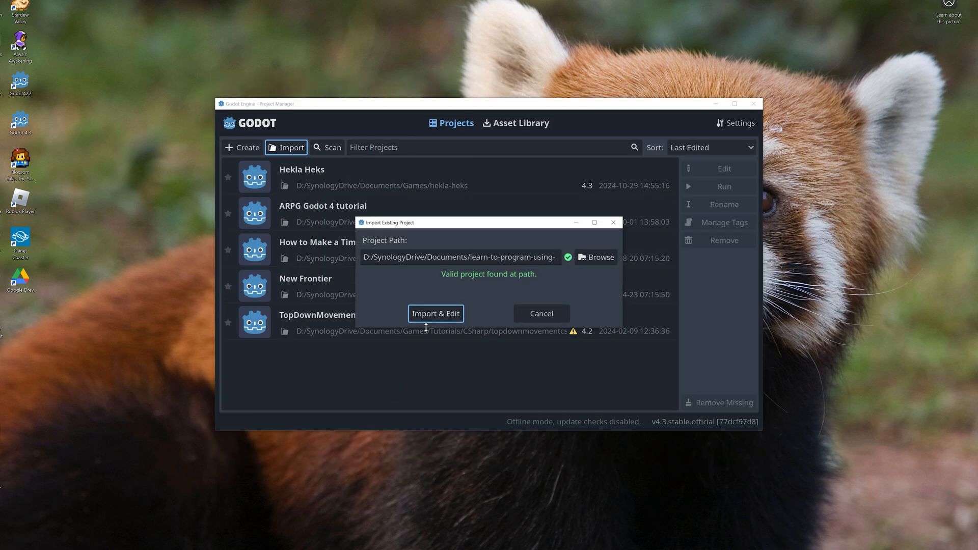
click(436, 313)
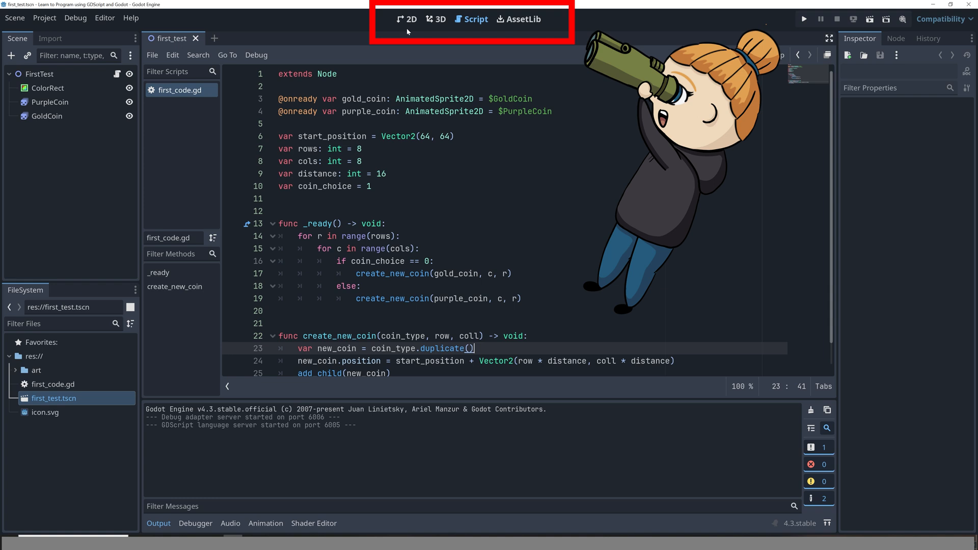
mouse_move(452, 23)
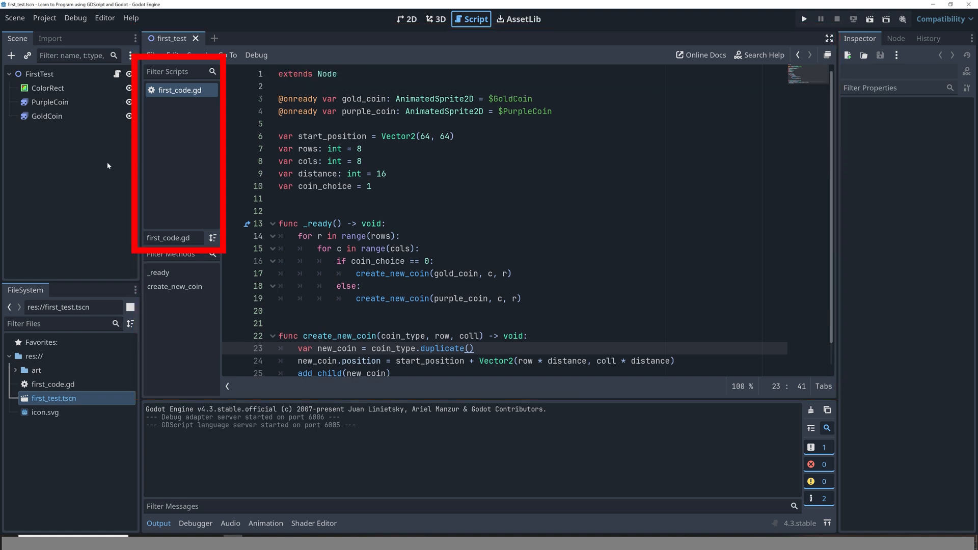
mouse_move(177, 96)
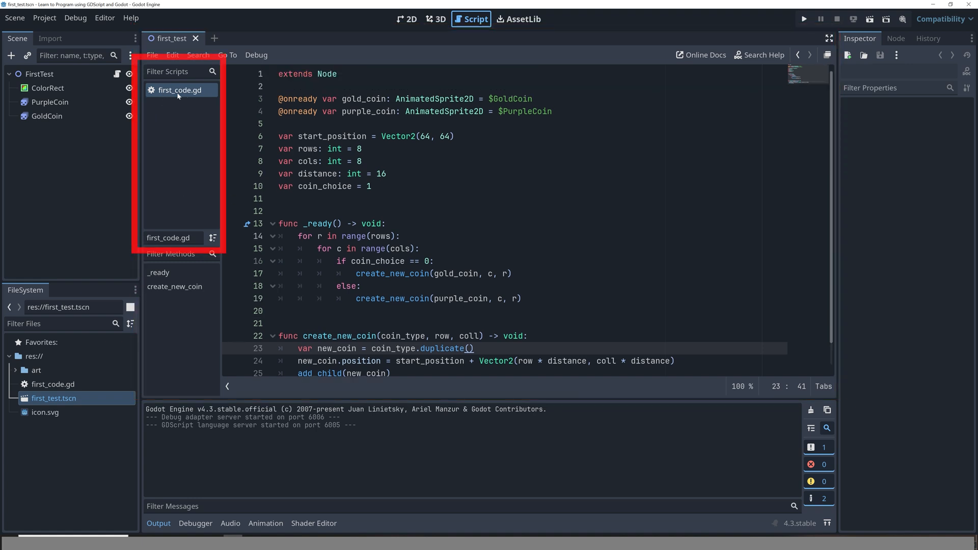
right_click(180, 90)
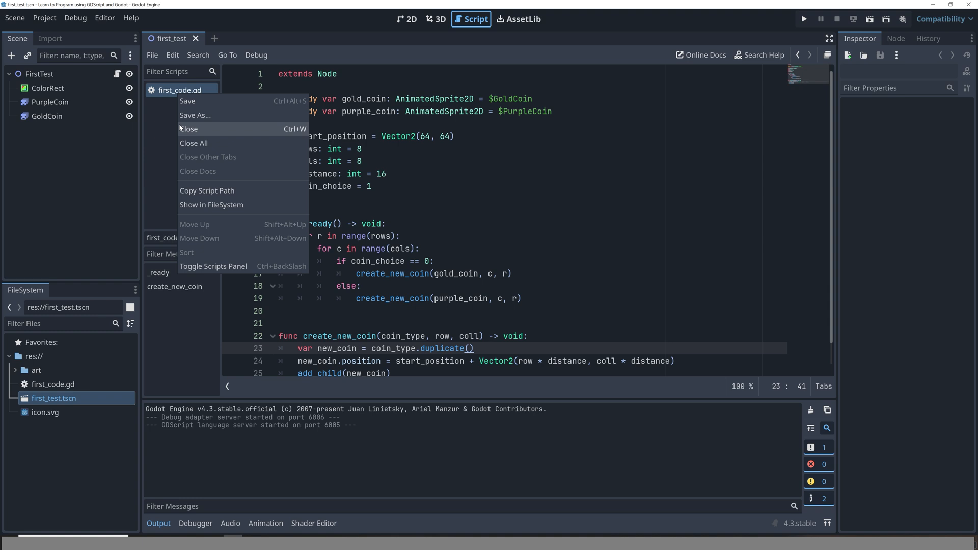
click(190, 129)
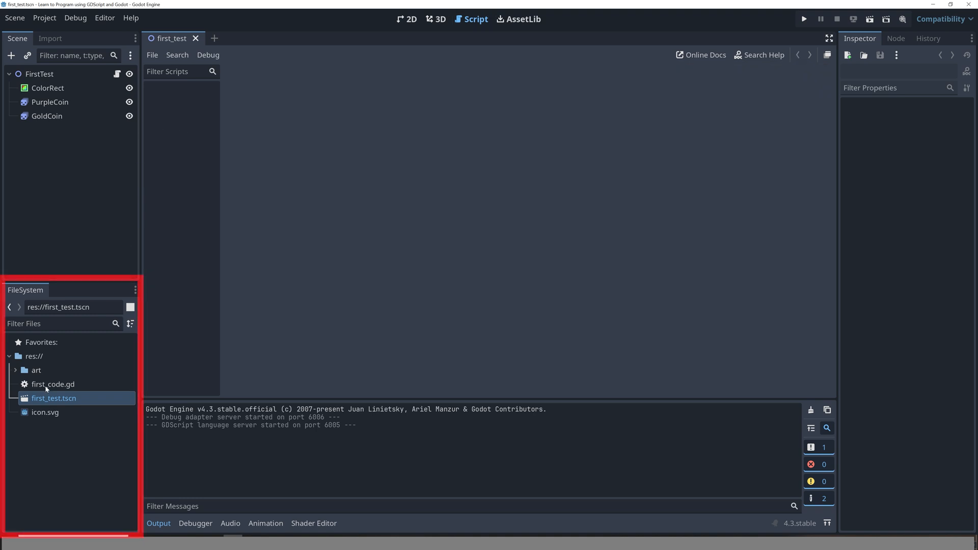
click(52, 384)
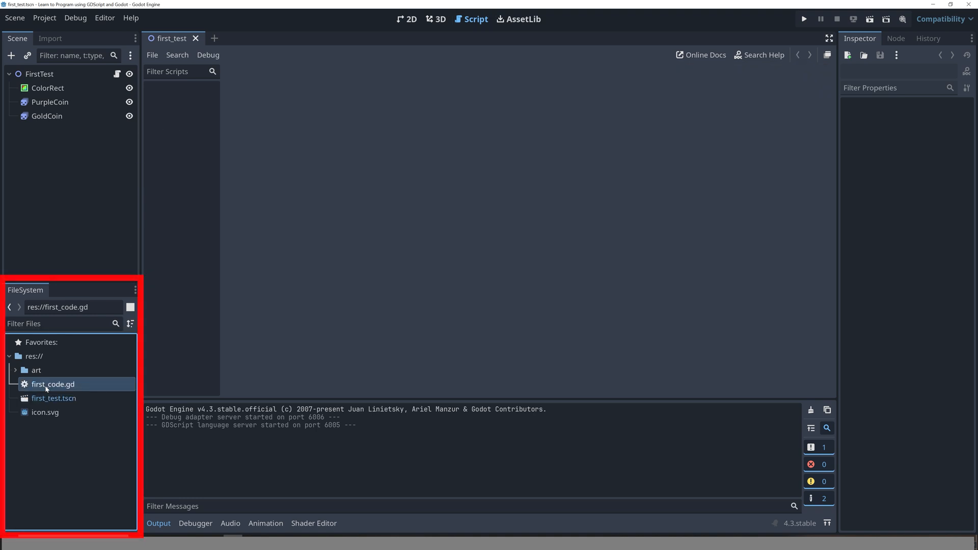
double_click(53, 384)
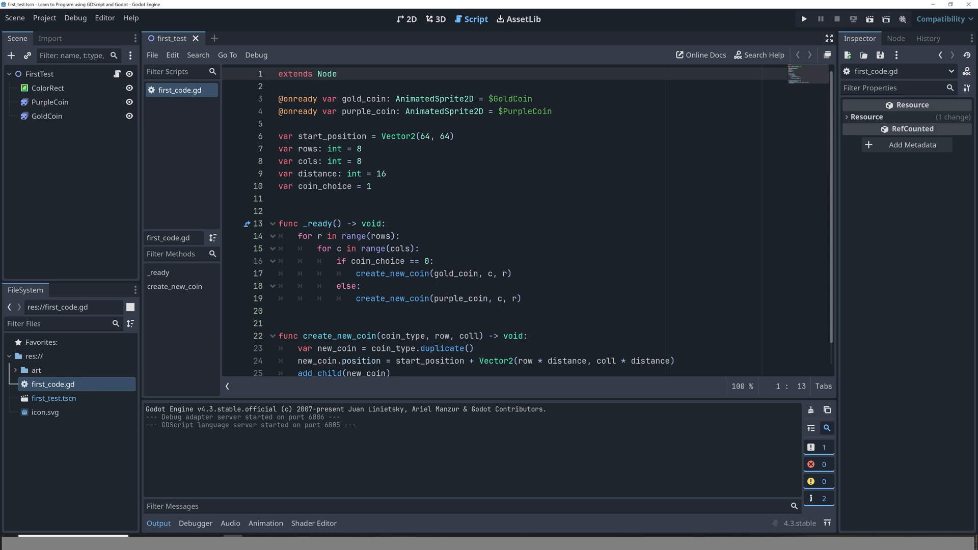
mouse_move(338, 495)
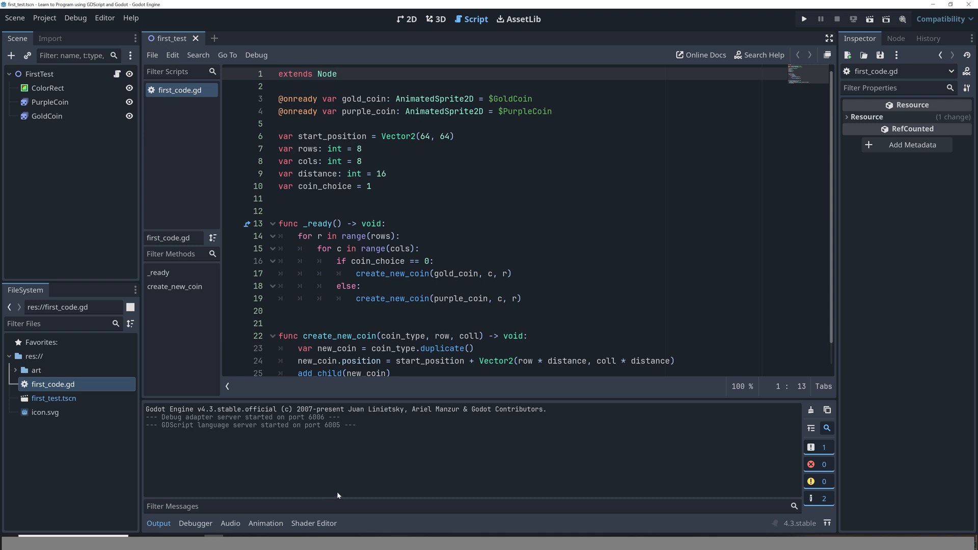
mouse_move(382, 474)
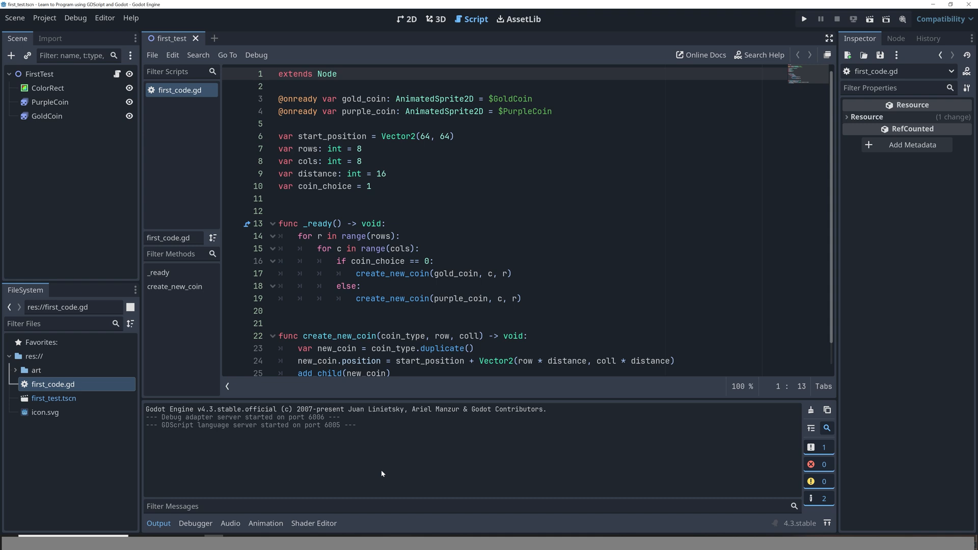
mouse_move(415, 426)
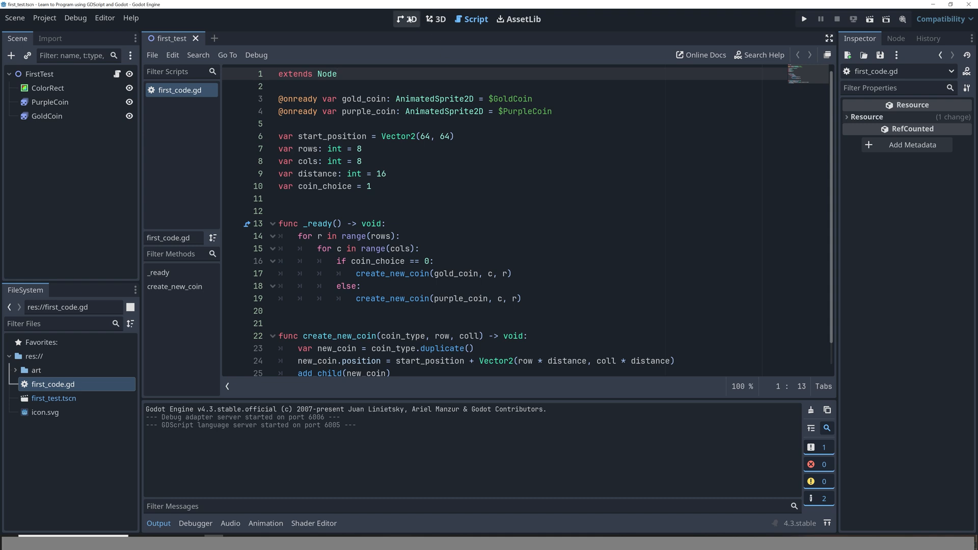
Switch the editor to the 2D workspace showing the first_test scene.
click(405, 18)
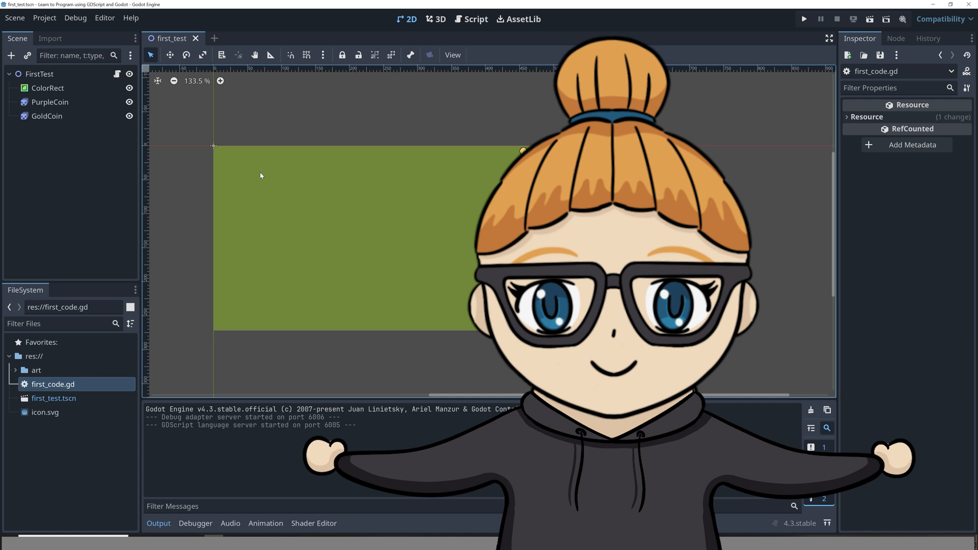
mouse_move(230, 250)
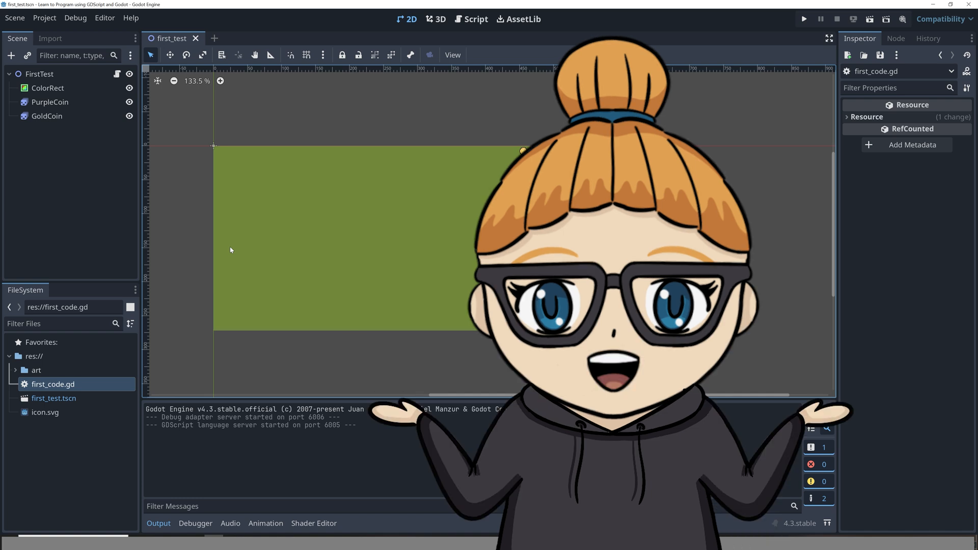
mouse_move(173, 304)
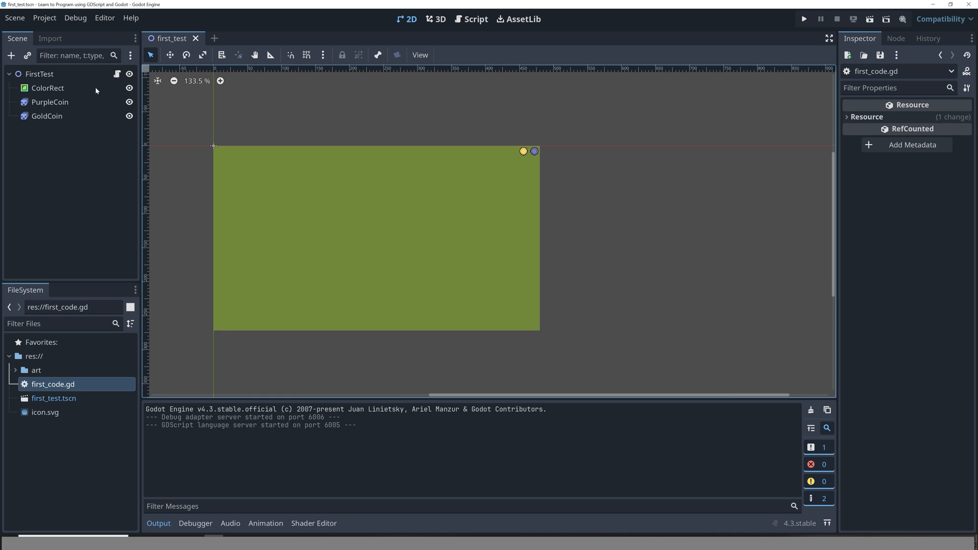
mouse_move(117, 76)
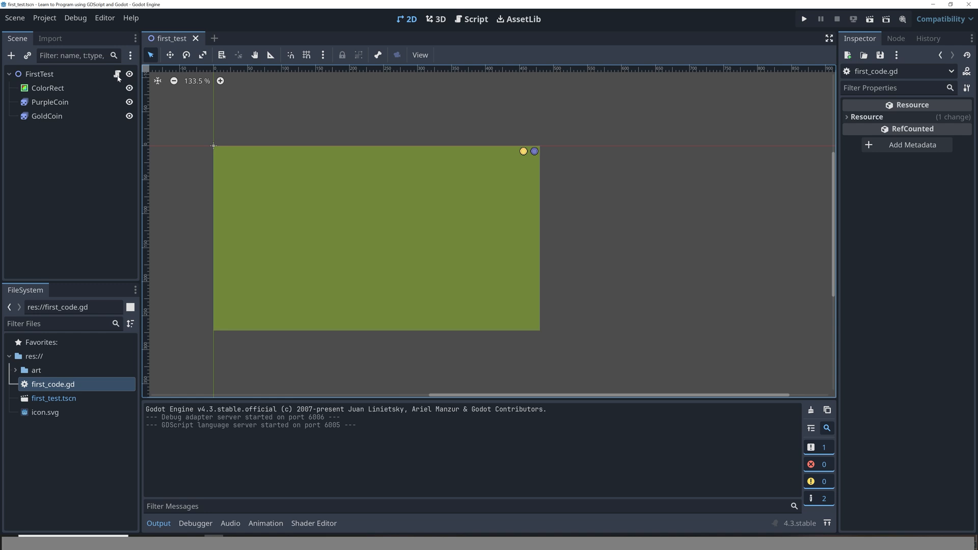
mouse_move(117, 75)
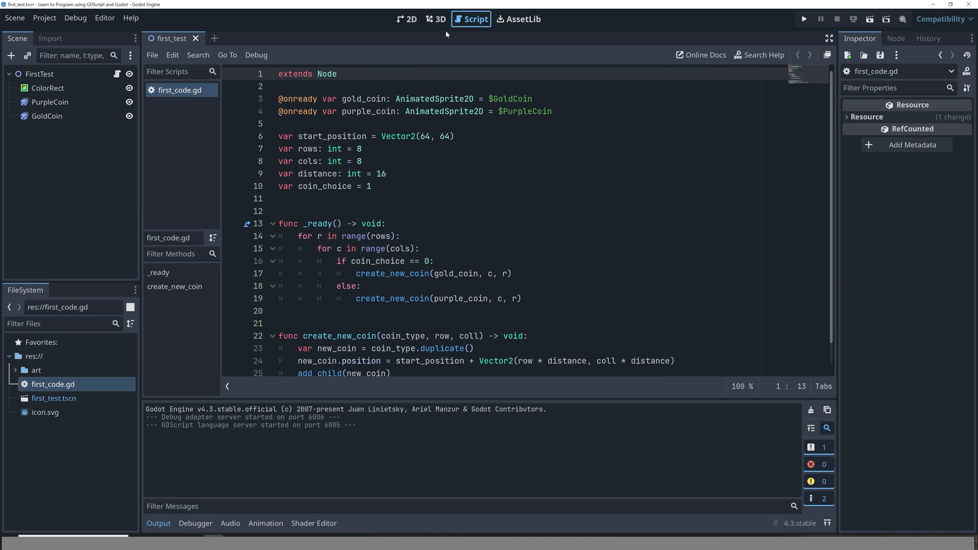
mouse_move(173, 99)
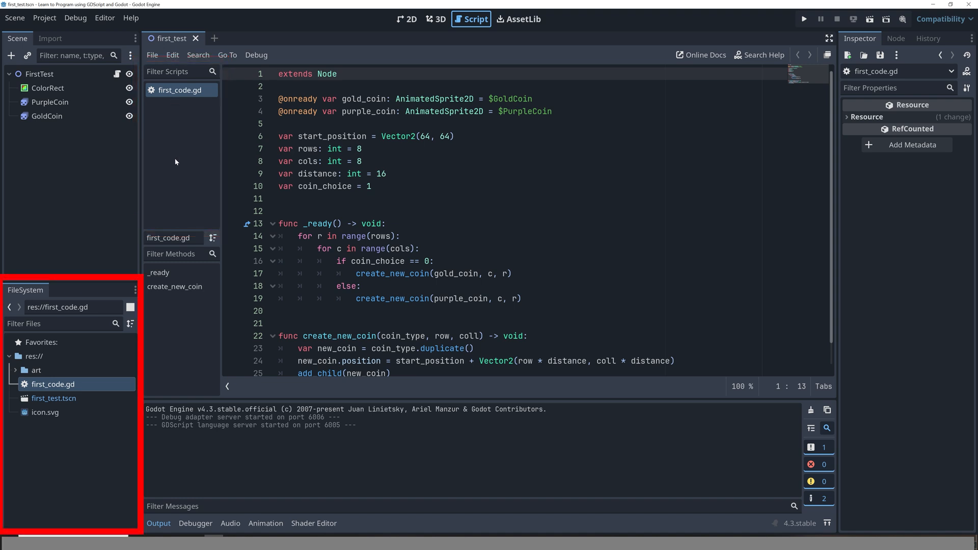
mouse_move(49, 388)
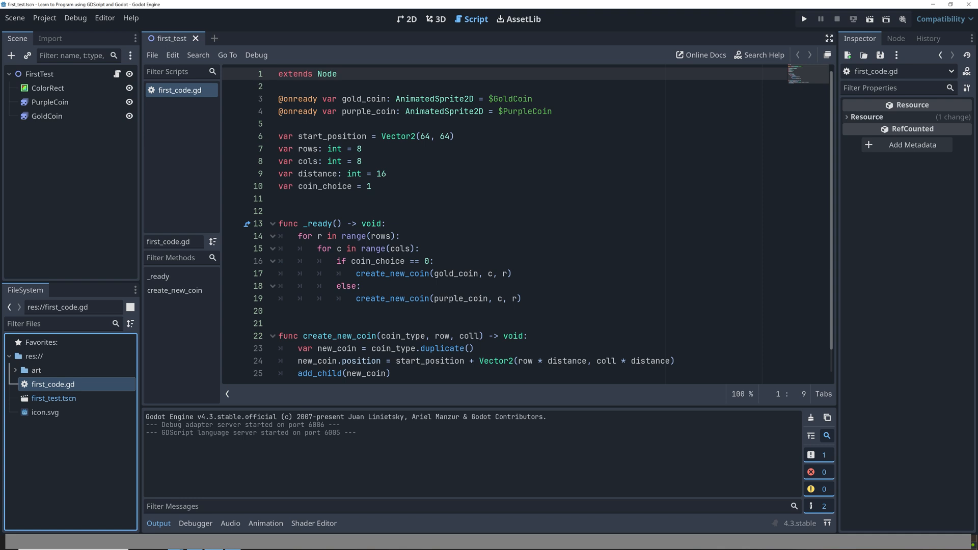
Run the project to show the 8-by-8 grid of purple coins, then close the game window.
click(804, 18)
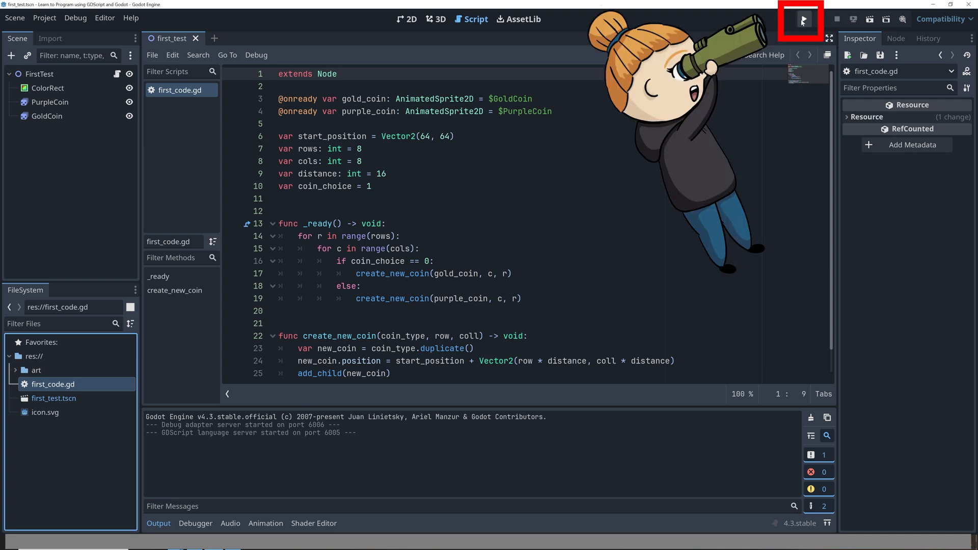
mouse_move(803, 21)
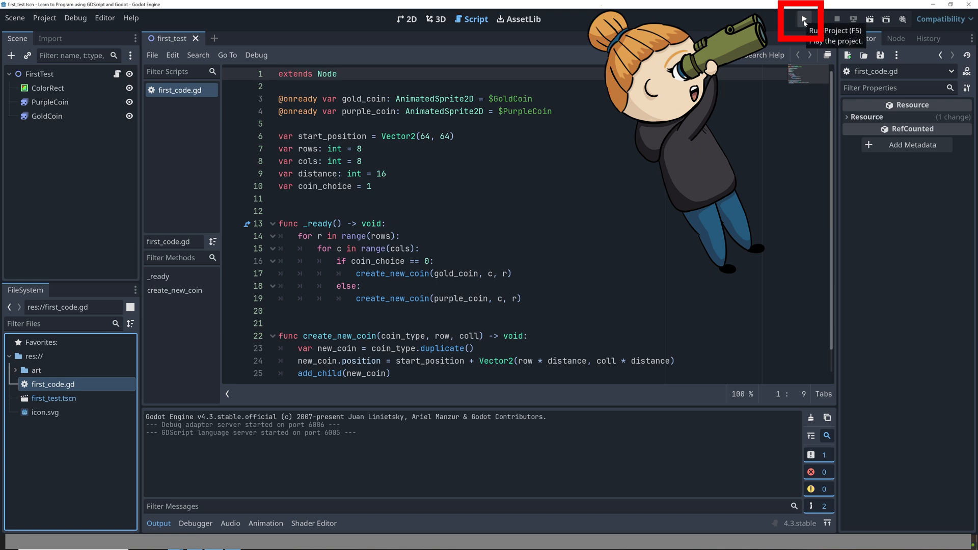
click(804, 19)
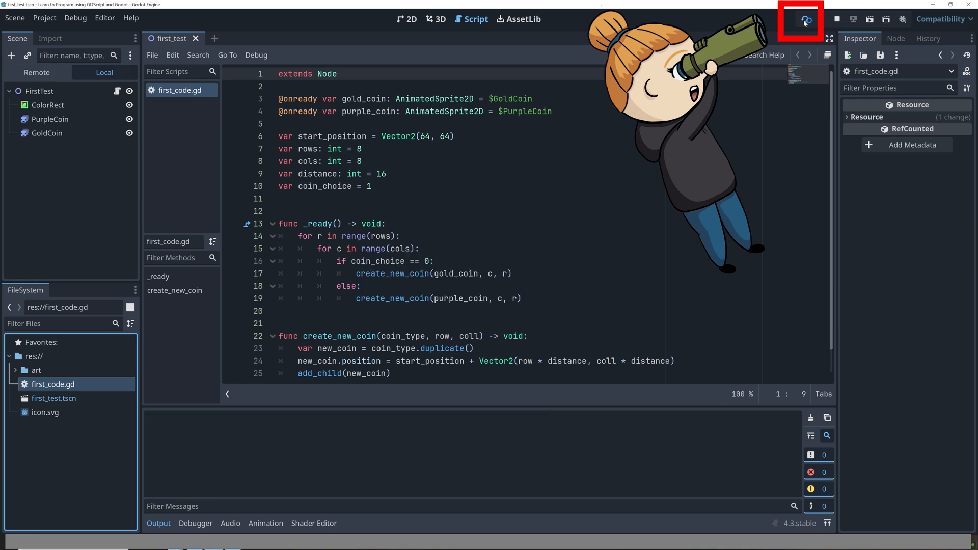
click(805, 18)
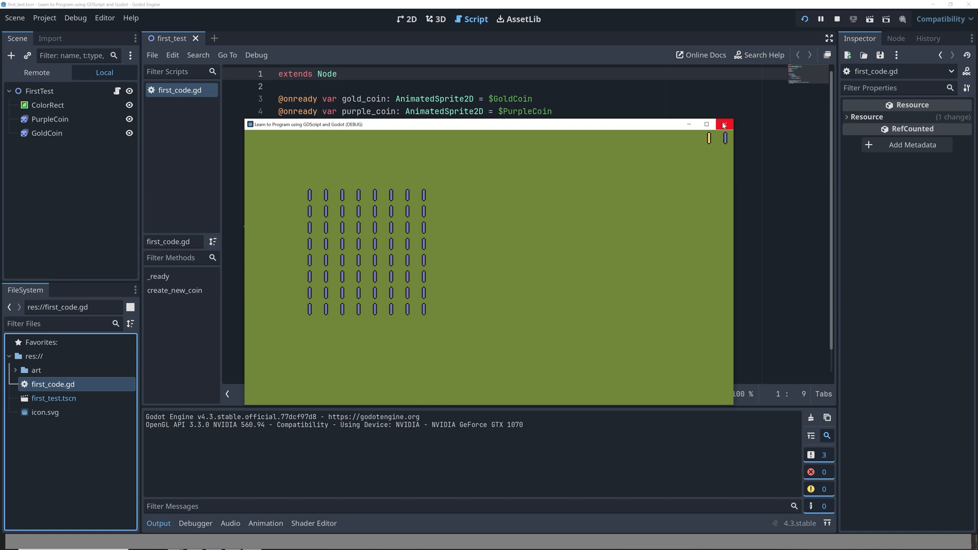
click(724, 124)
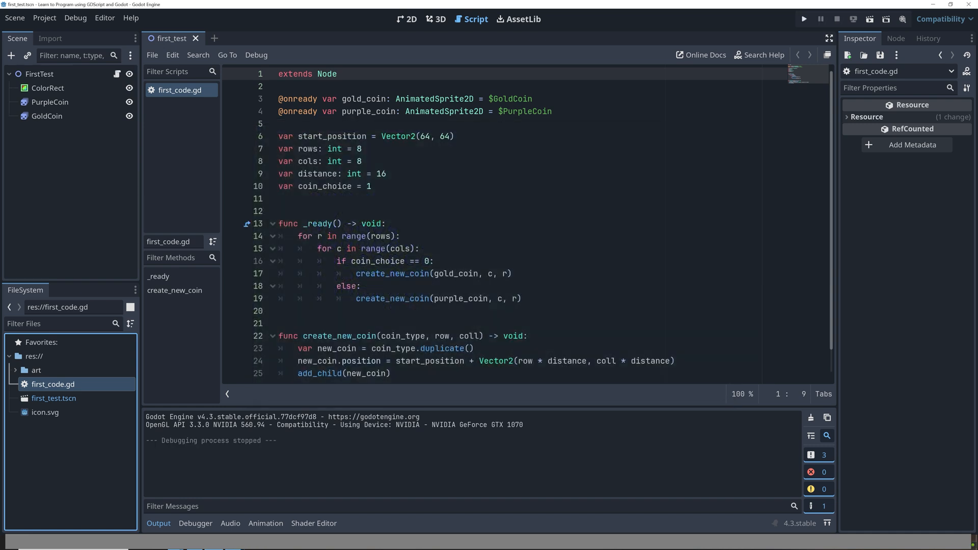
Set rows 6, cols 12, distance 32 and coin_choice 0 in first_code.gd, then run and close the gold-coin grid.
click(361, 148)
text(6)
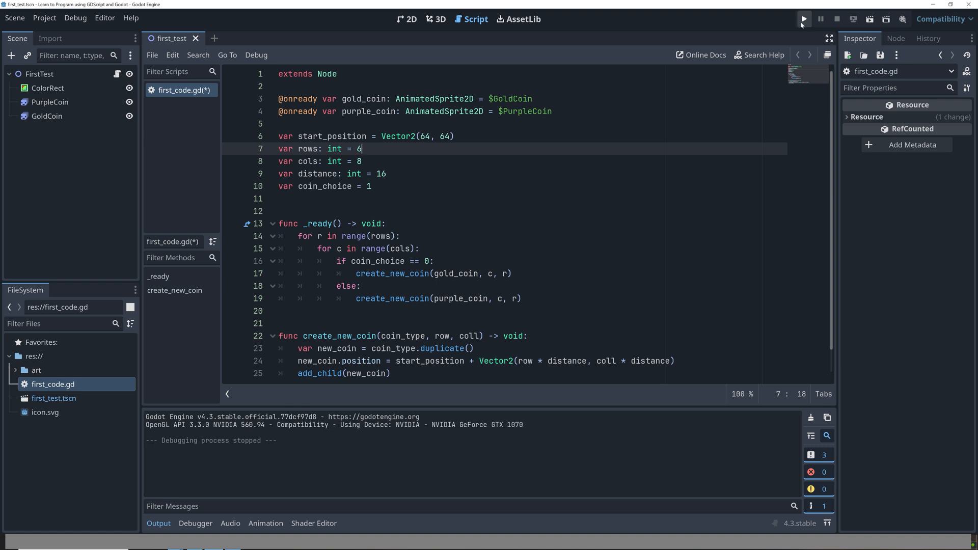
click(804, 19)
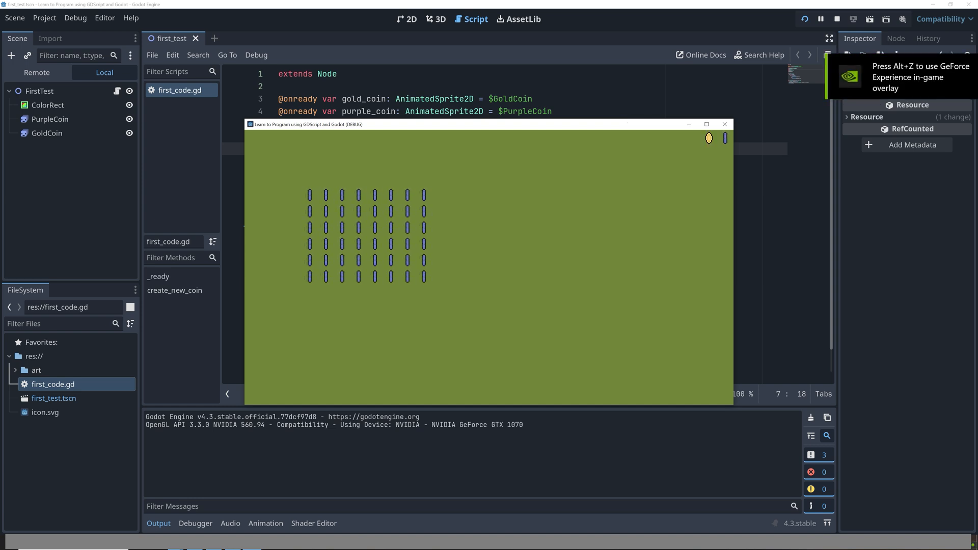
click(836, 19)
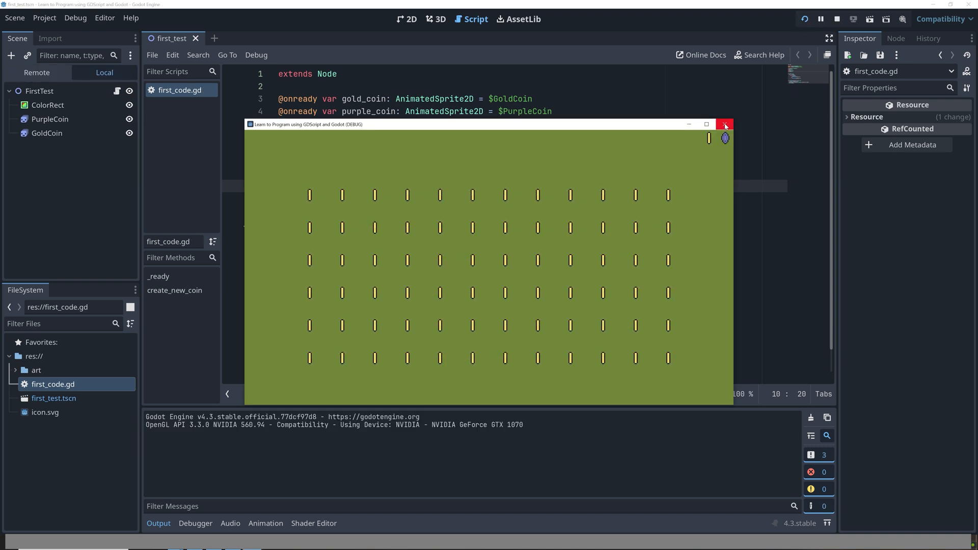
click(724, 125)
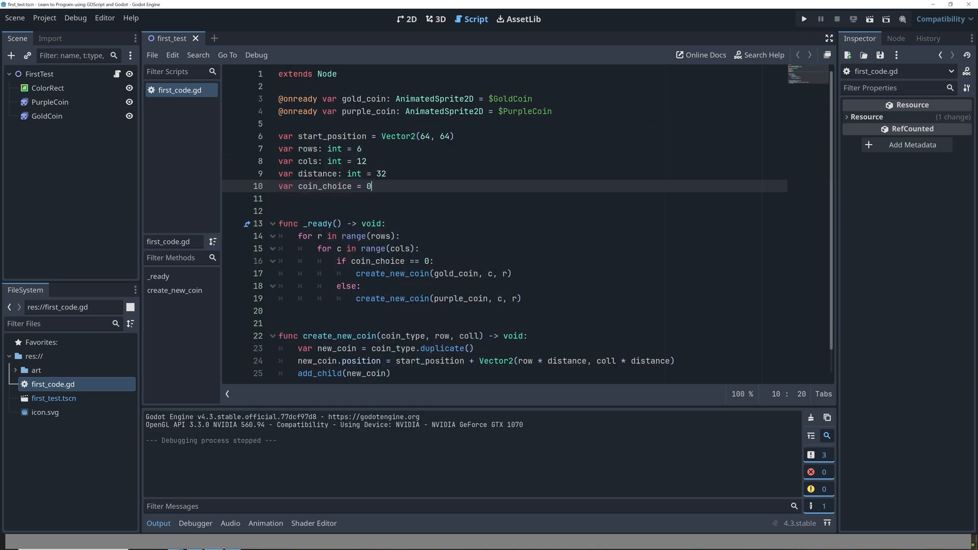
Change the grid's start position on line 6 from Vector2(64, 64) to Vector2(32, 64).
click(804, 19)
text(32)
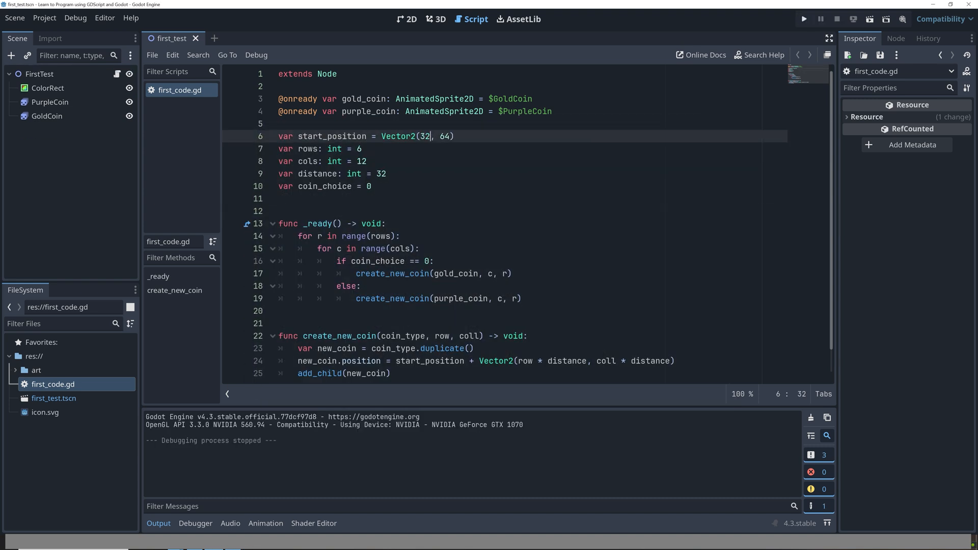
click(804, 18)
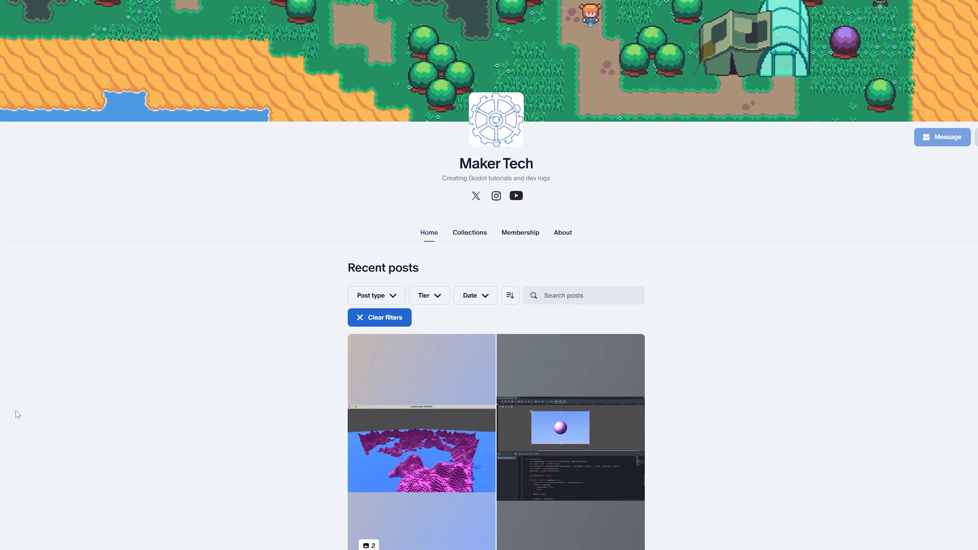
Scroll Maker Tech's Patreon recent posts down to the July Time System #4 project files entry.
scroll(down, 3)
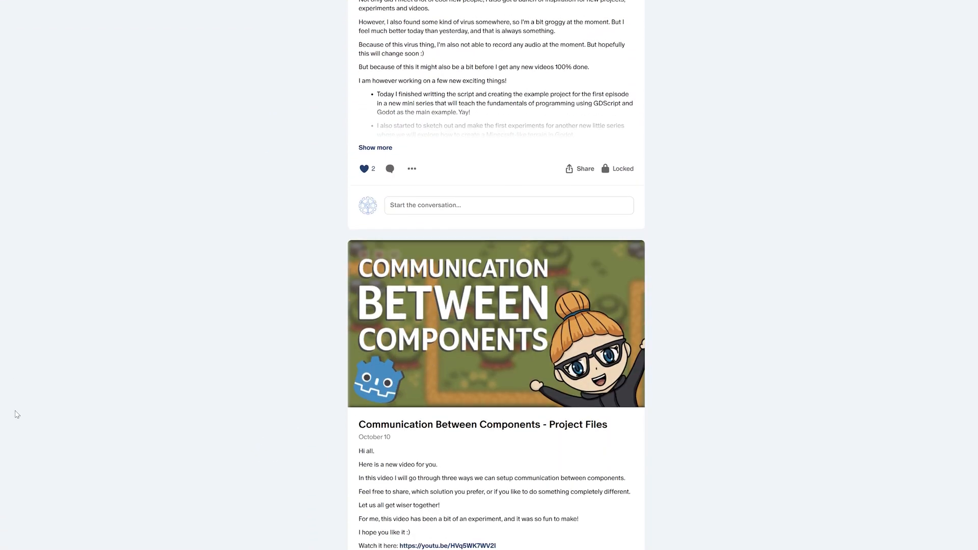
scroll(down, 3)
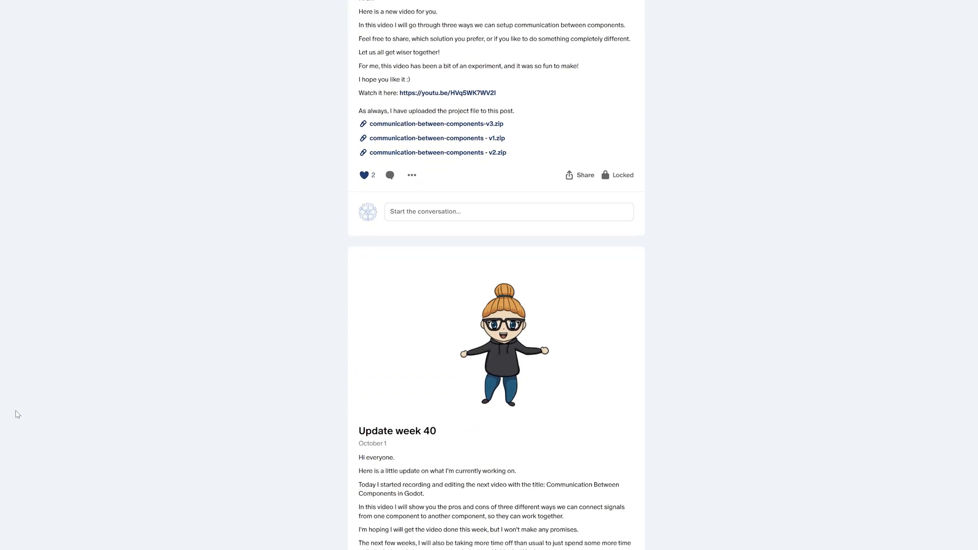
scroll(down, 3)
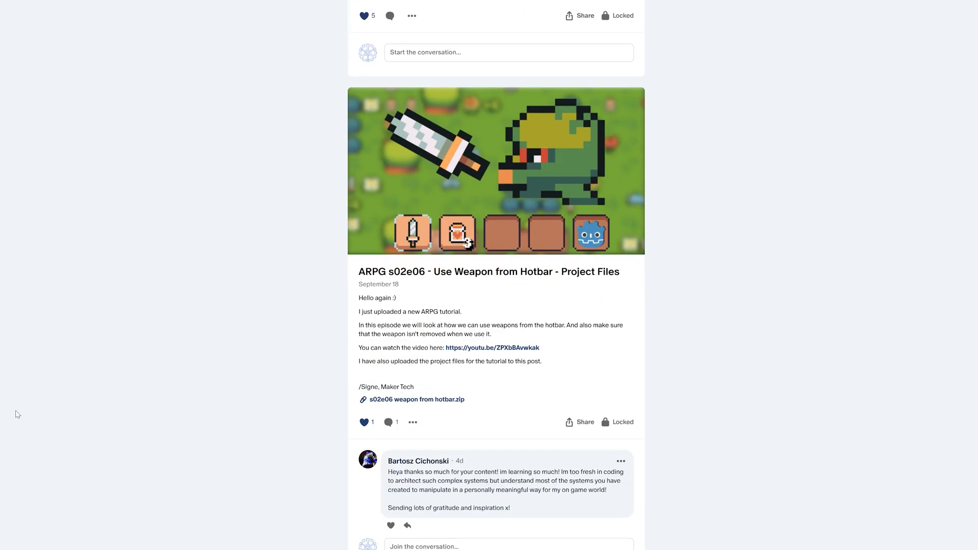
scroll(down, 3)
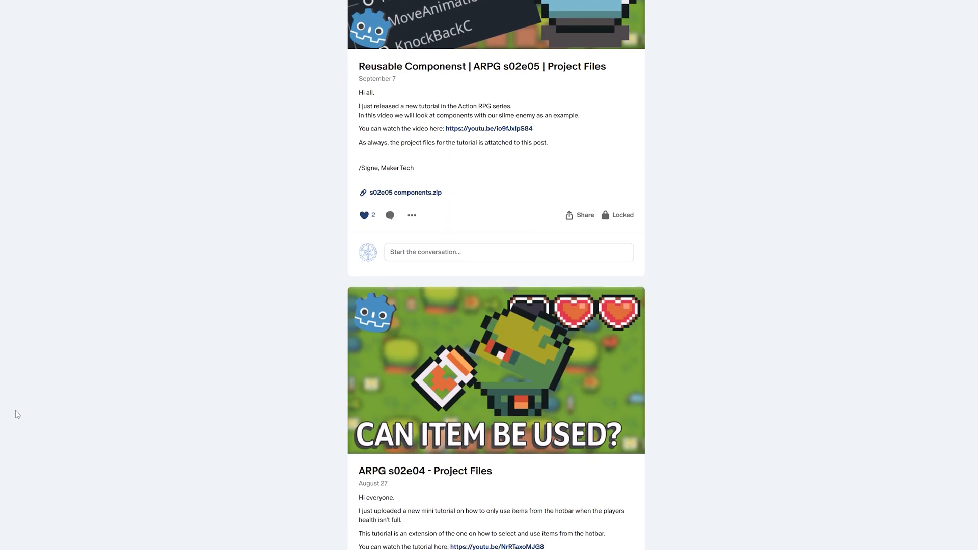
scroll(down, 3)
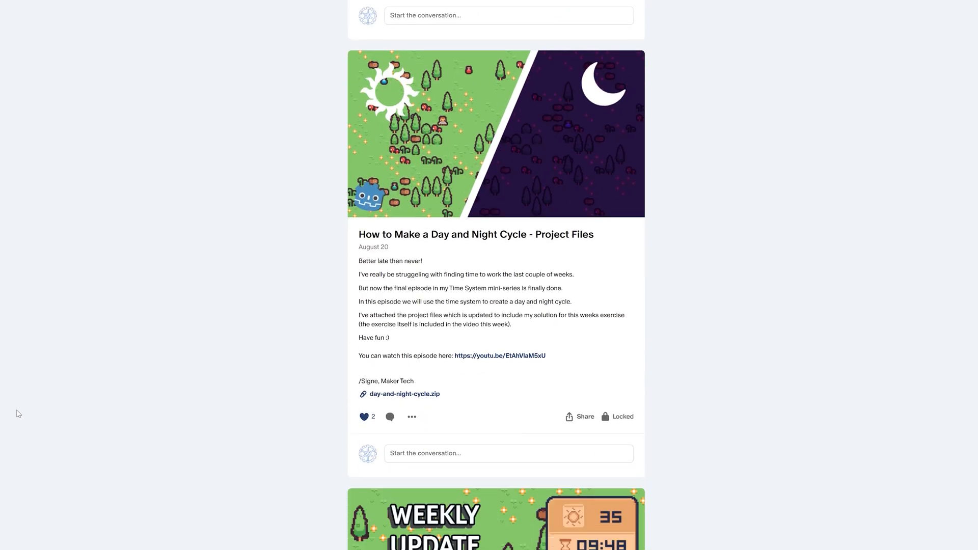
scroll(down, 3)
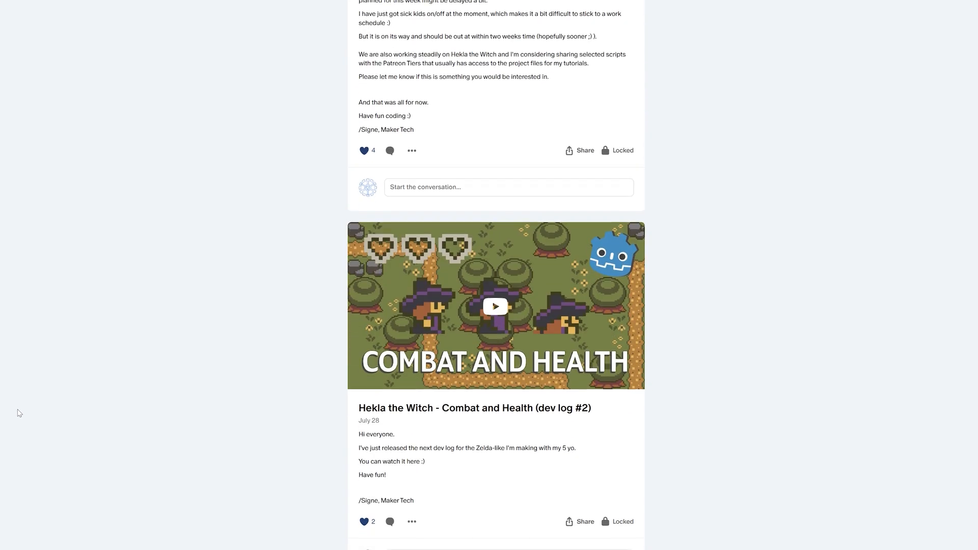
scroll(down, 3)
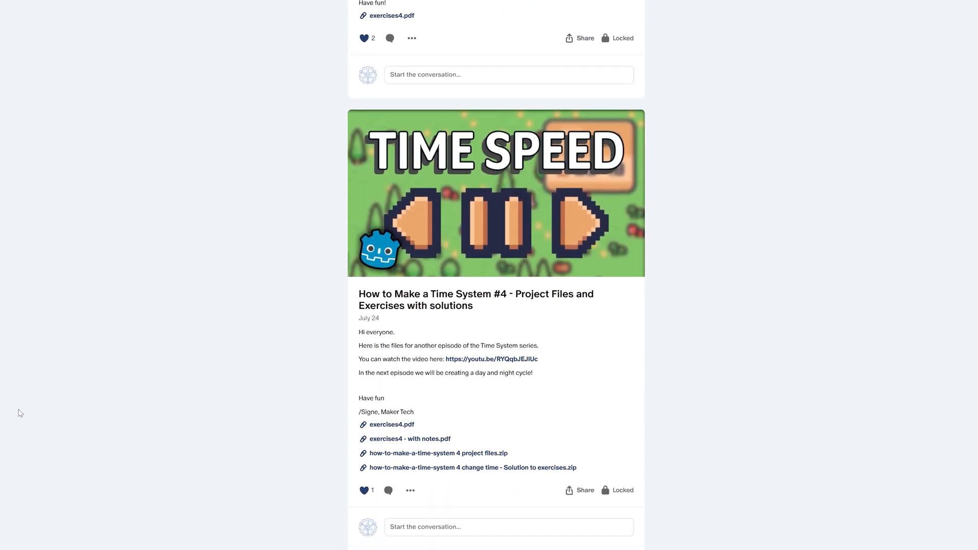